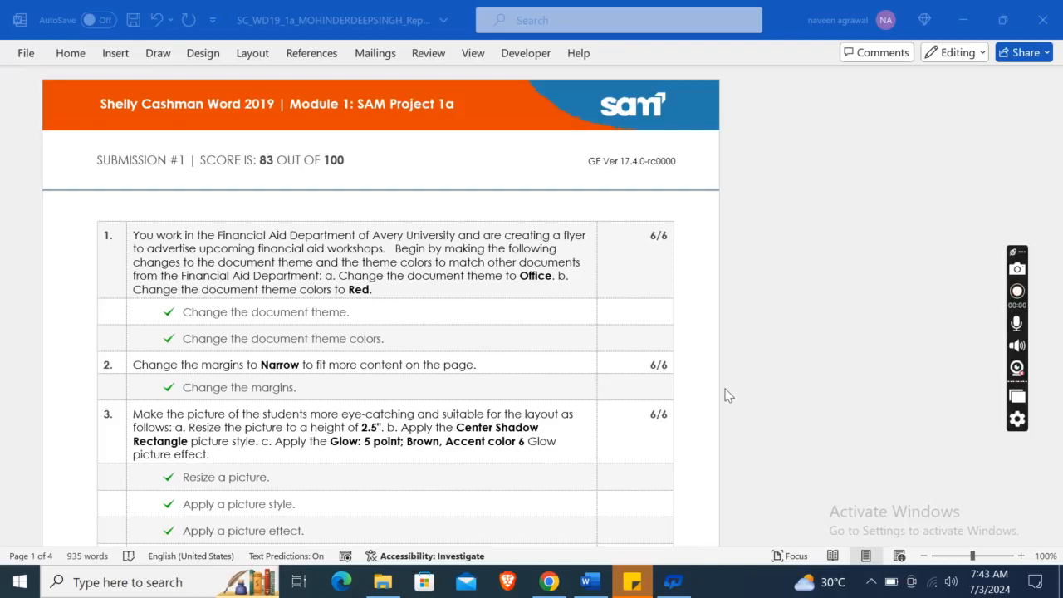
Scroll past the failed font, text effect and paragraph shading tasks to the flyer's Office of Student Financial Aid heading
left_click(1017, 290)
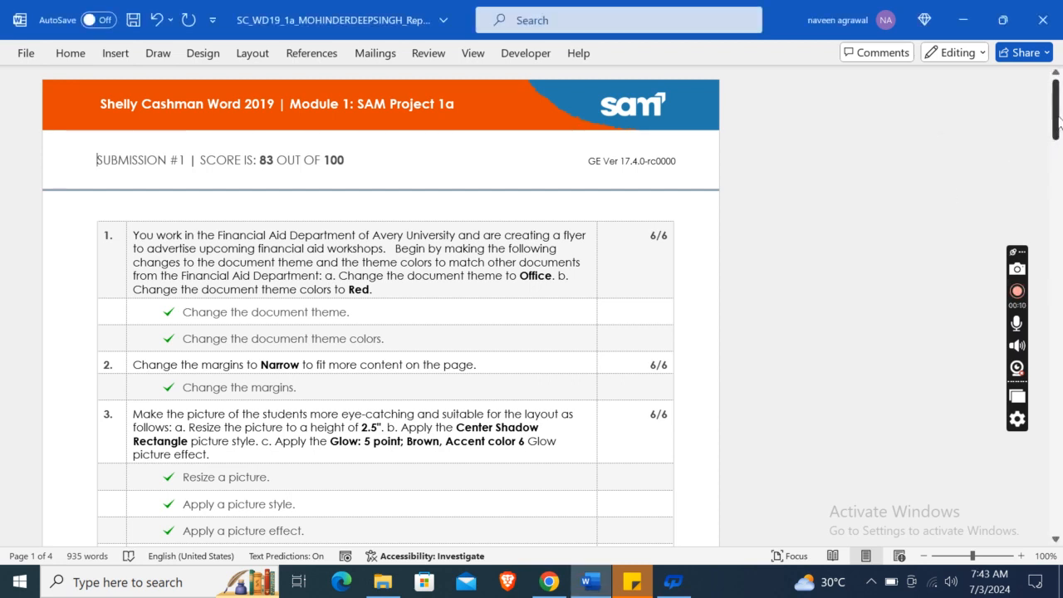
scroll("down", 3)
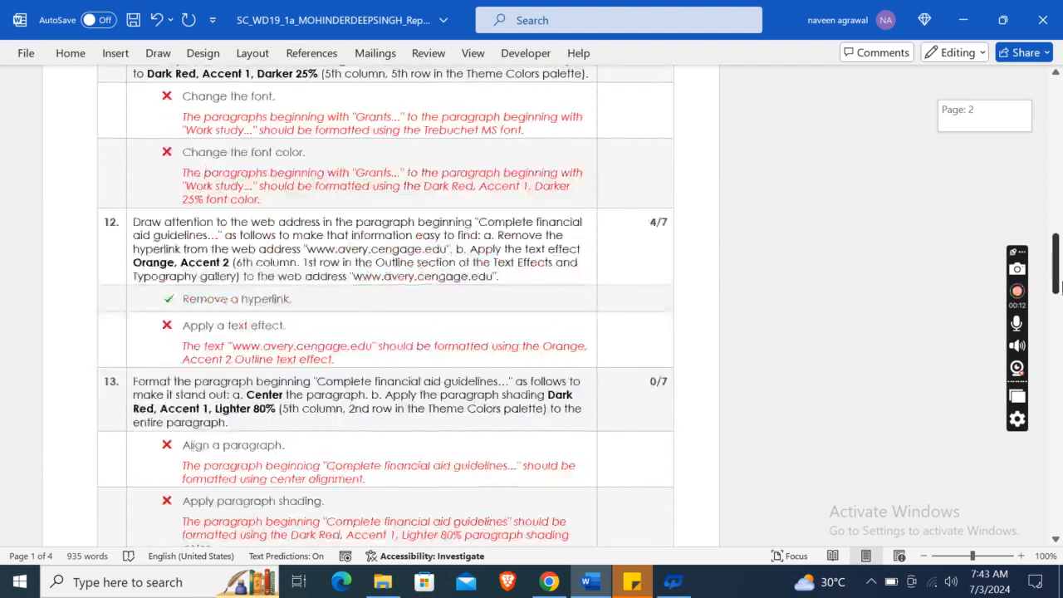
scroll("down", 3)
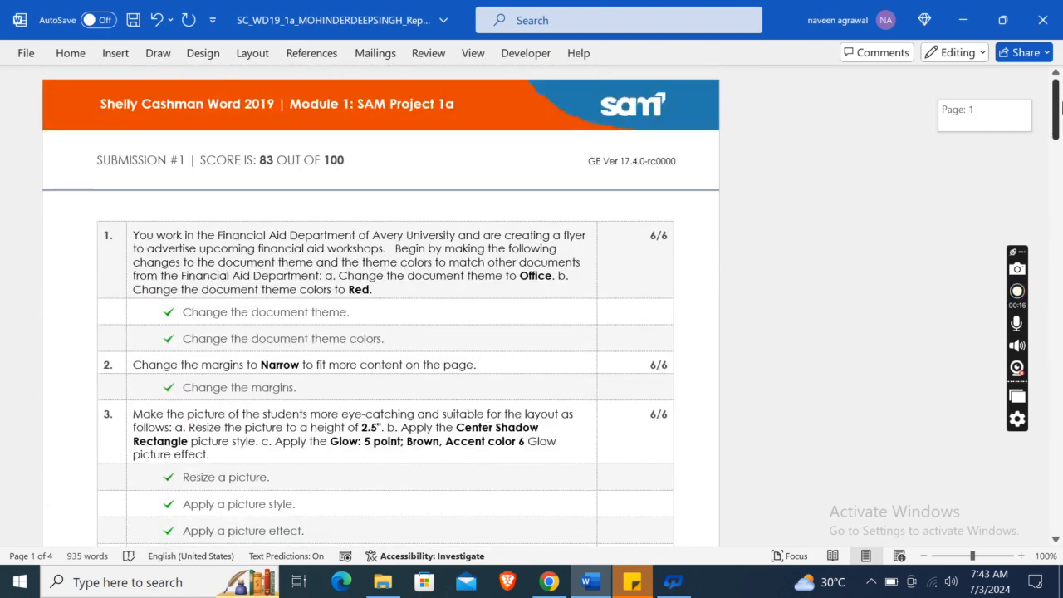
scroll("down", 3)
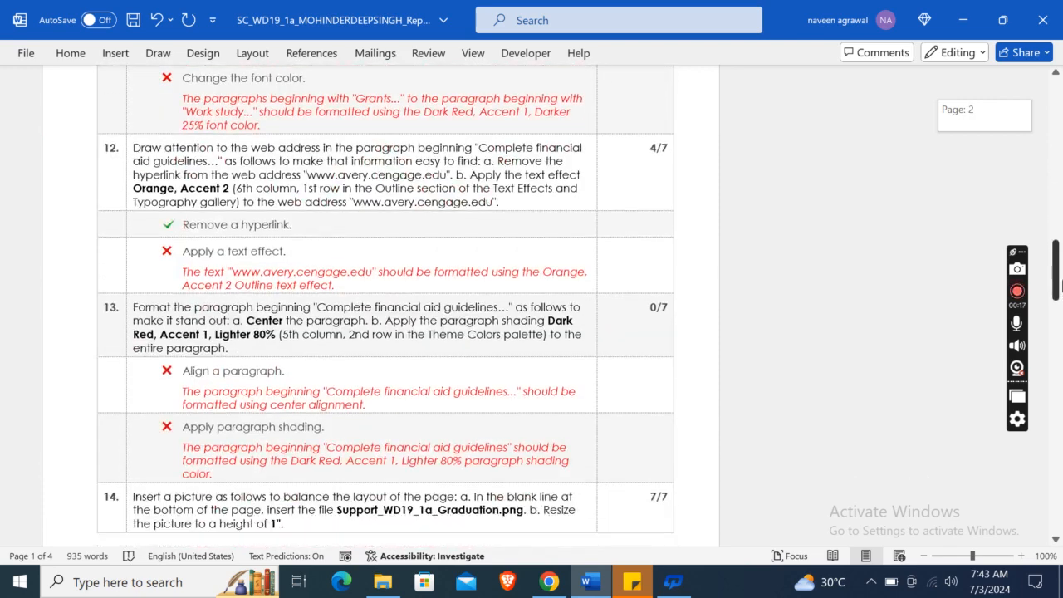
scroll("down", 3)
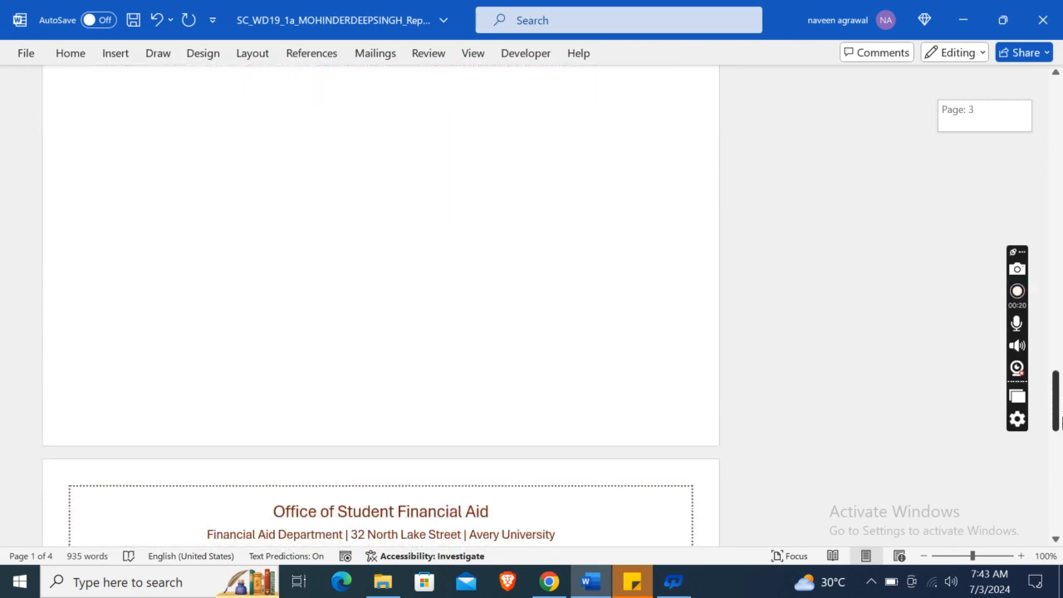
Scroll through the flyer's student photo, workshop title, dates and aid paragraphs, then back up
scroll("down", 3)
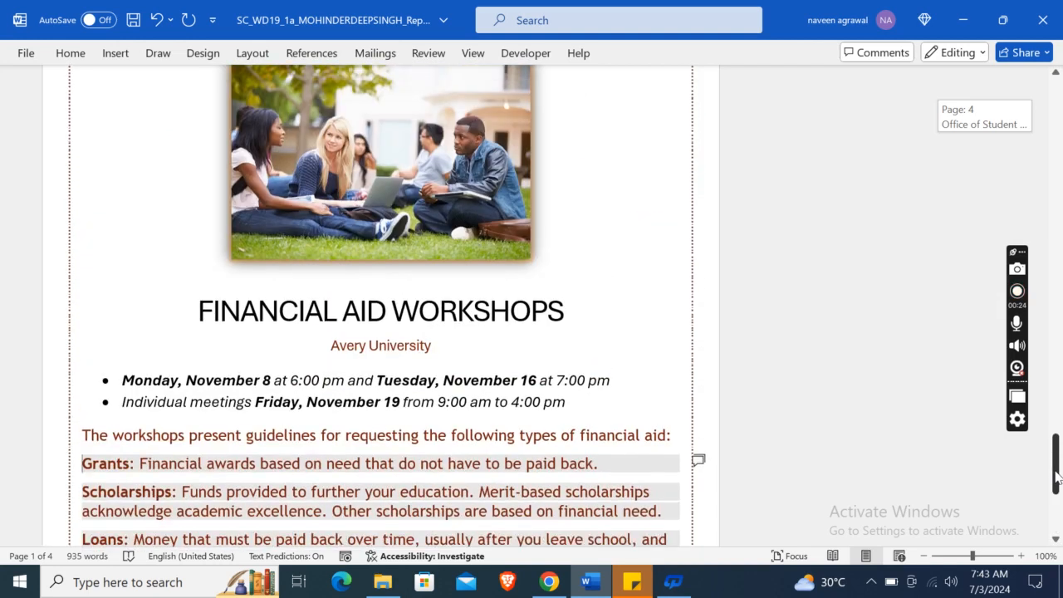
scroll("up", 3)
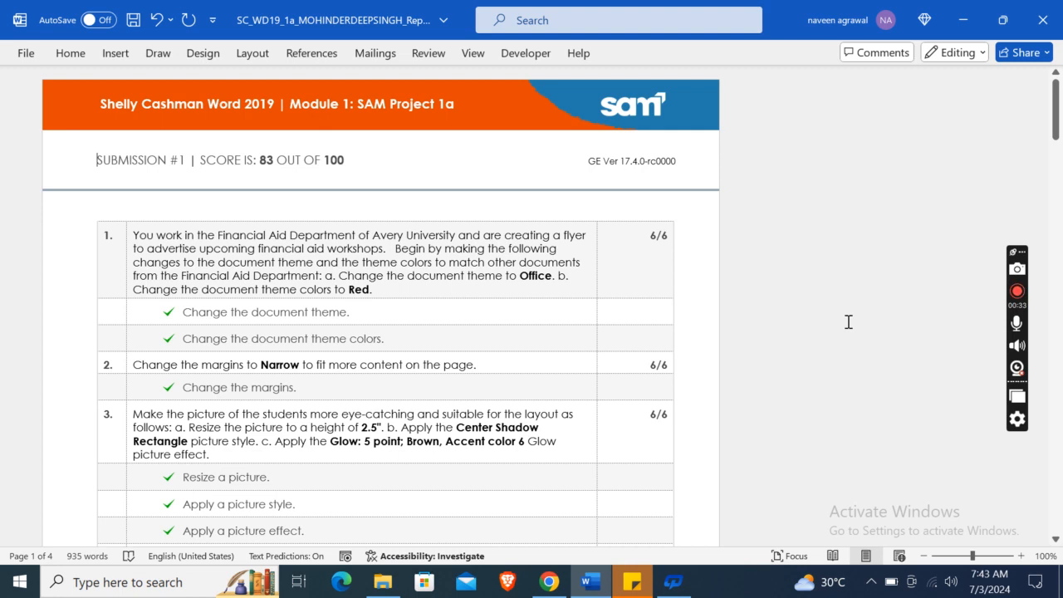
mouse_move(912, 301)
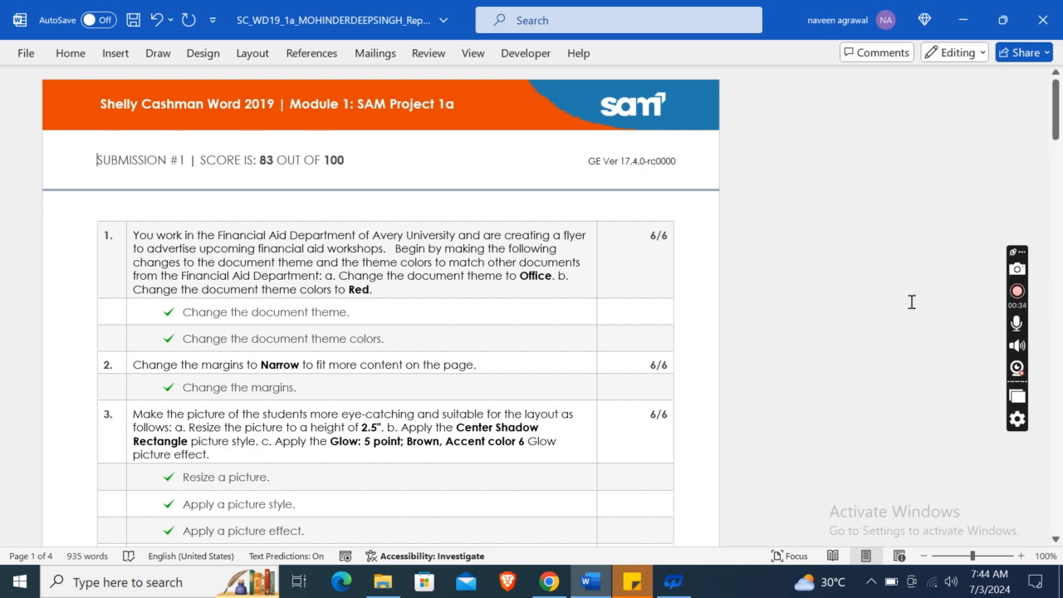